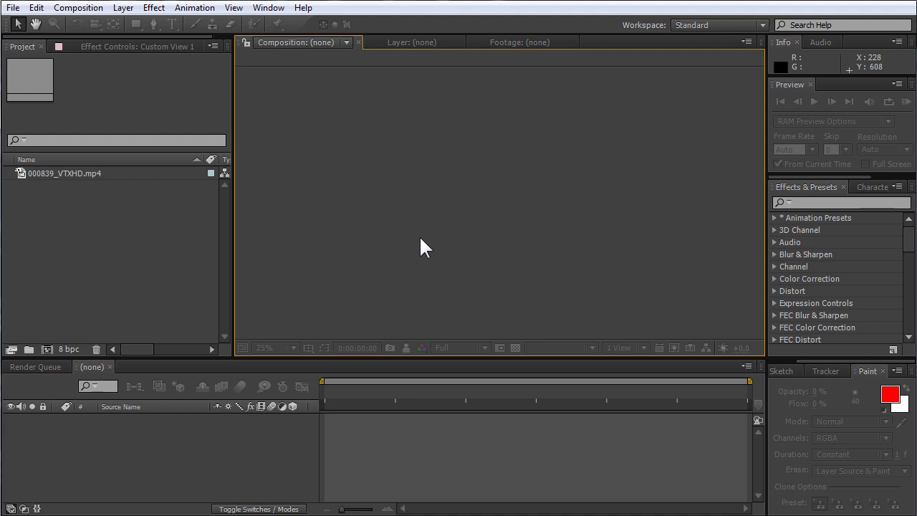
Step: Create a new composition from the 000839_VTXHD.mp4 clip in the Project panel
left_click(69, 173)
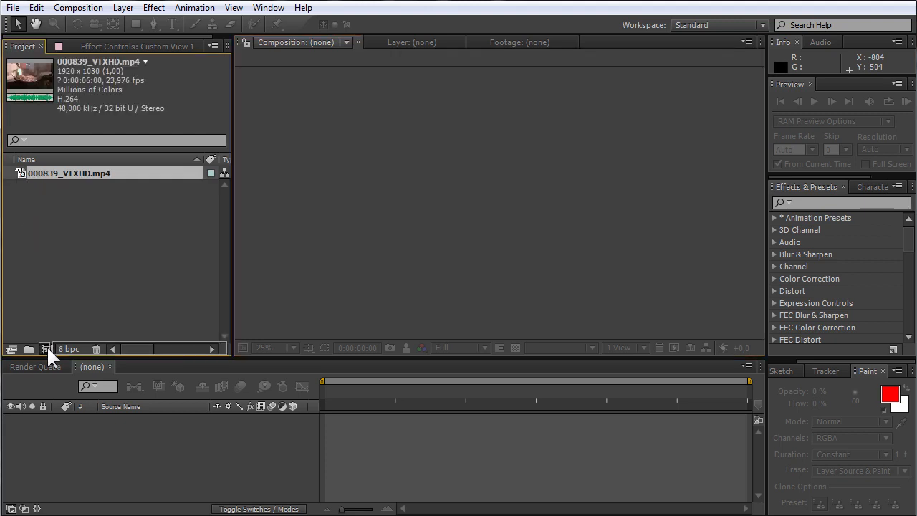
left_click(46, 349)
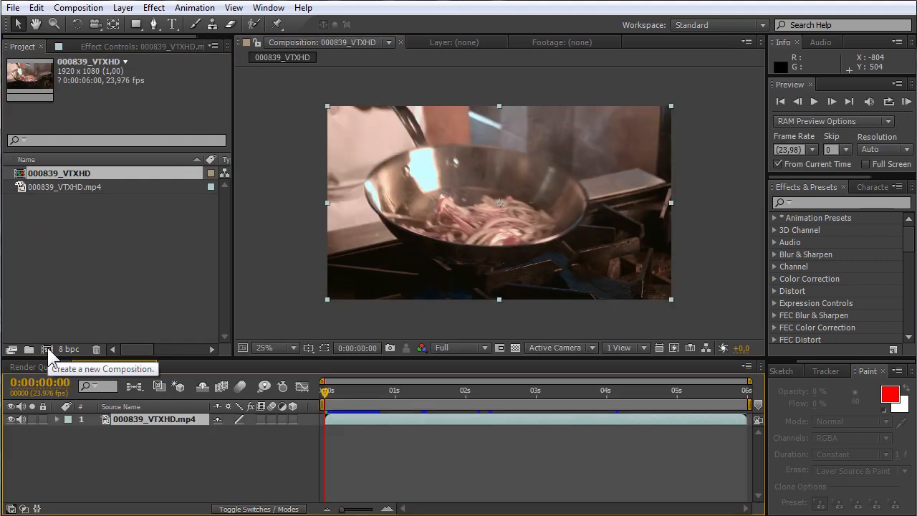
left_click(47, 349)
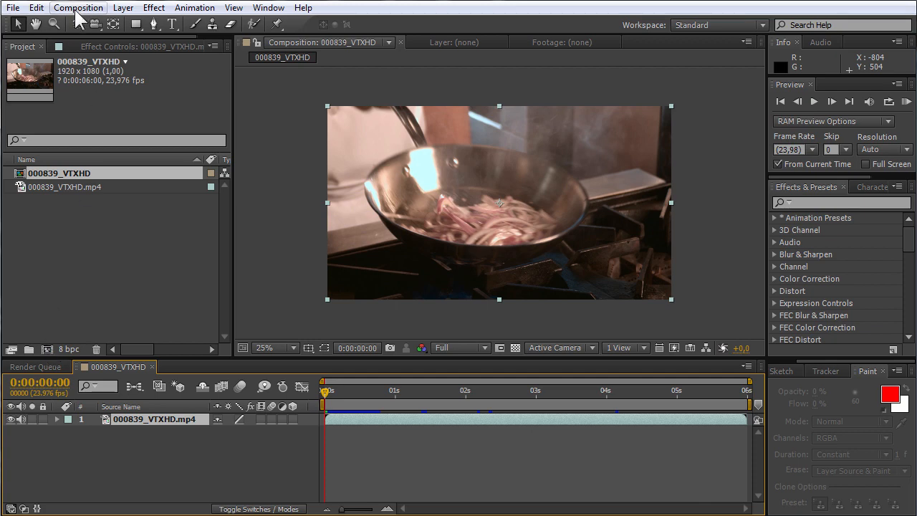
Step: Send the 000839_VTXHD composition to the Render Queue via Composition > Add to Render Queue
left_click(86, 10)
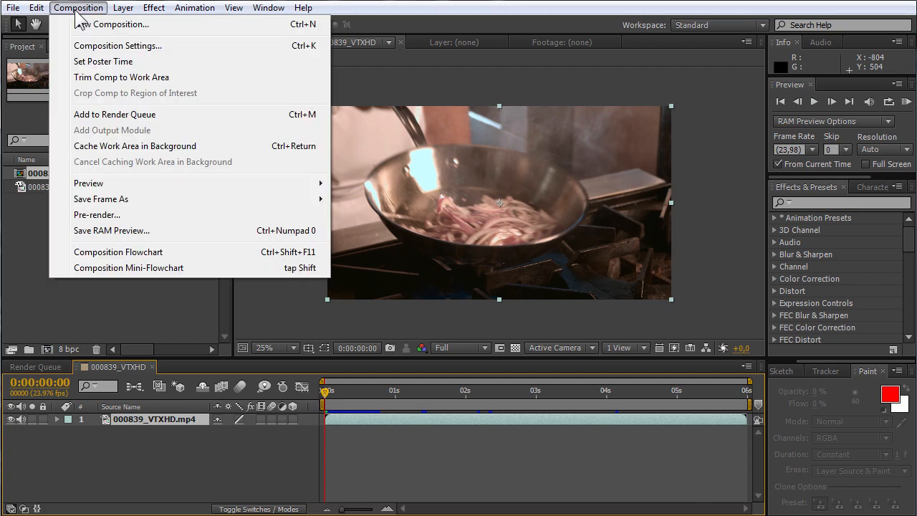
mouse_move(115, 129)
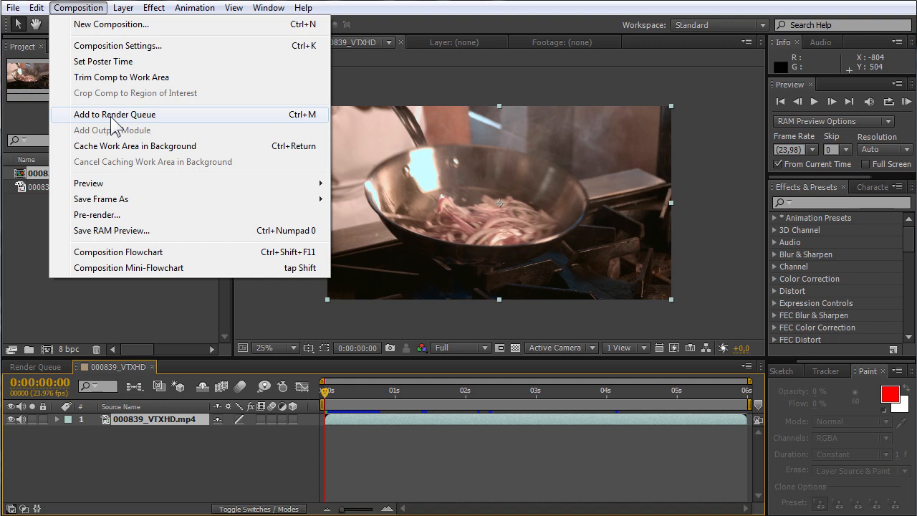
left_click(114, 114)
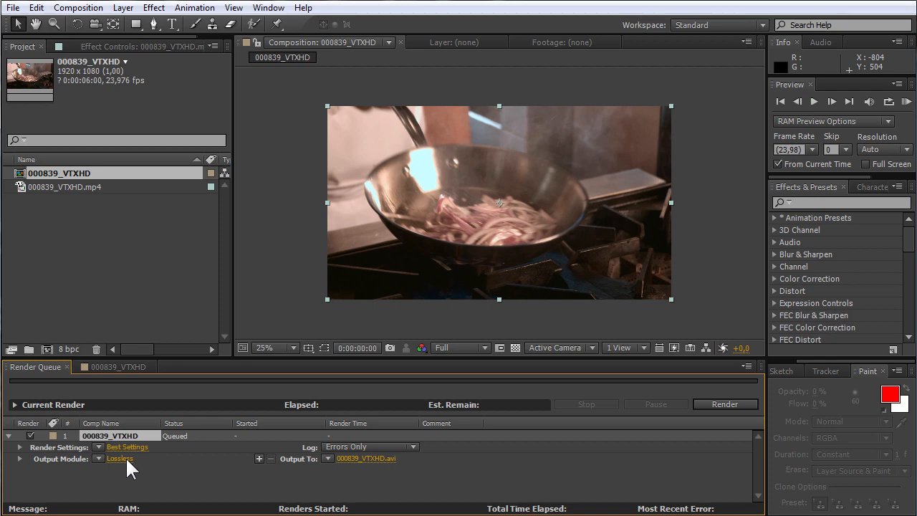
Step: Switch the Lossless output module's format from AVI to QuickTime
left_click(119, 458)
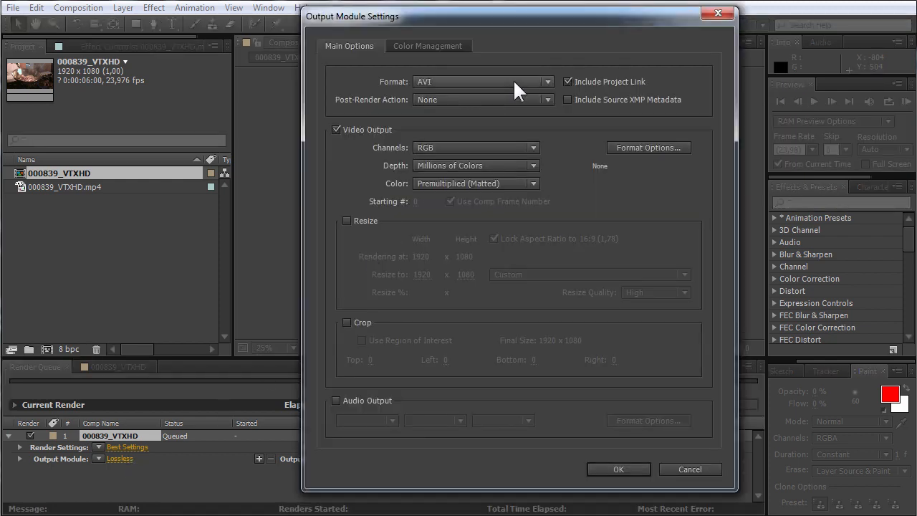
left_click(501, 81)
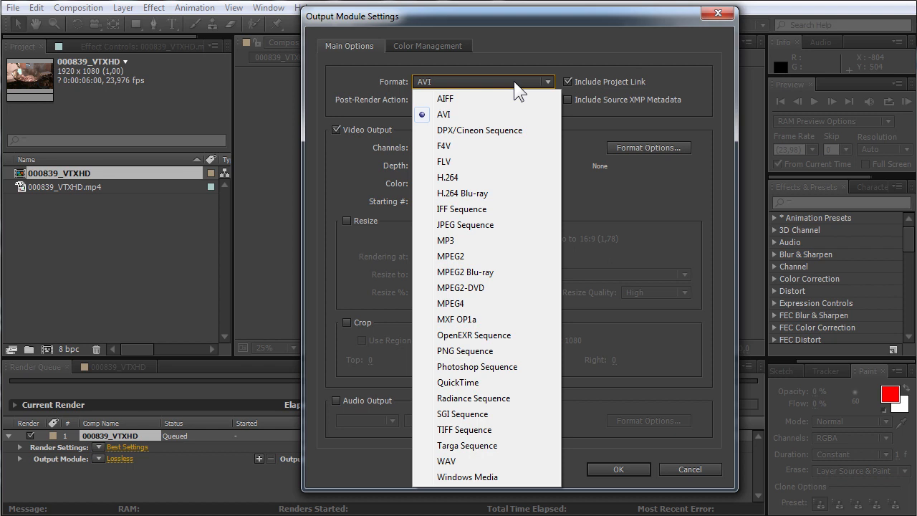
mouse_move(457, 382)
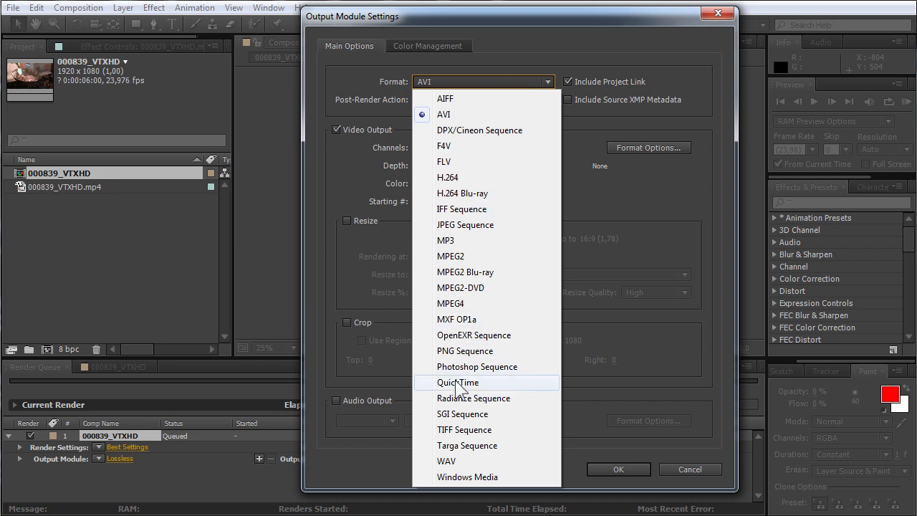
left_click(457, 382)
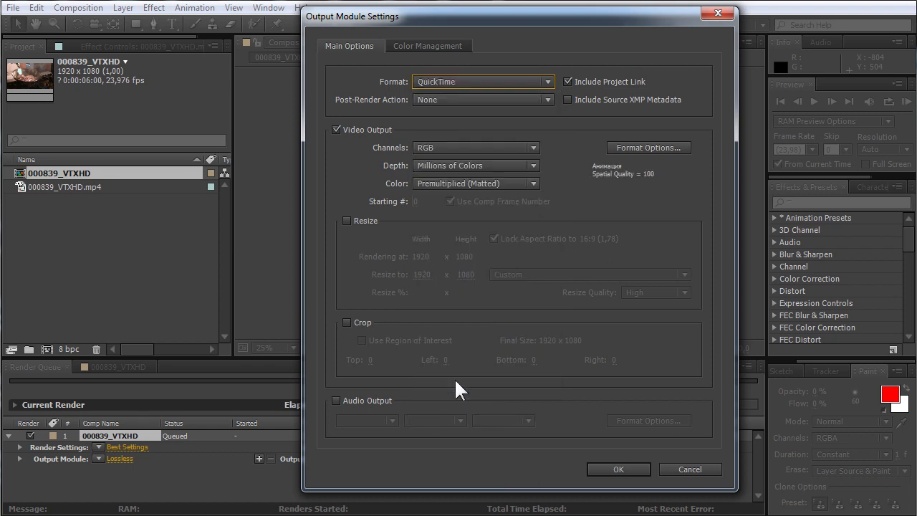
Step: Enable Audio Output and confirm the Output Module Settings so the item writes 000839_VTXHD.mov
left_click(336, 400)
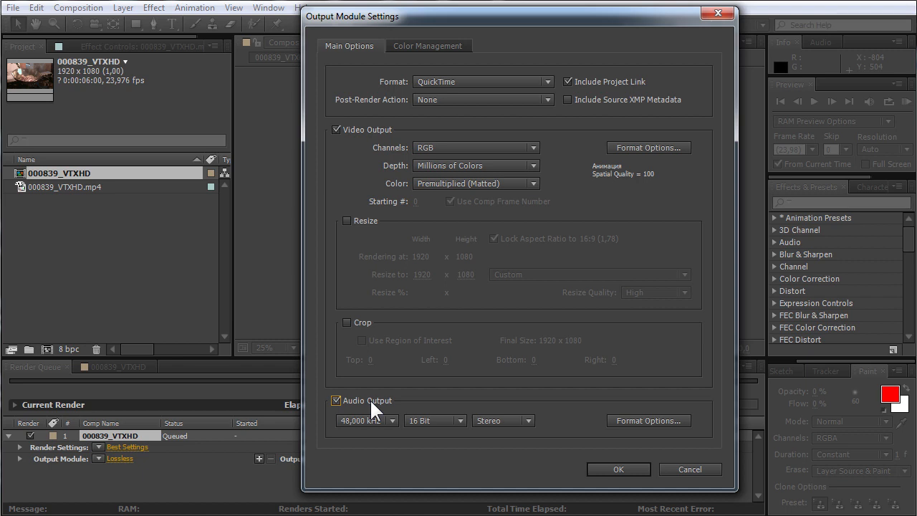
mouse_move(610, 479)
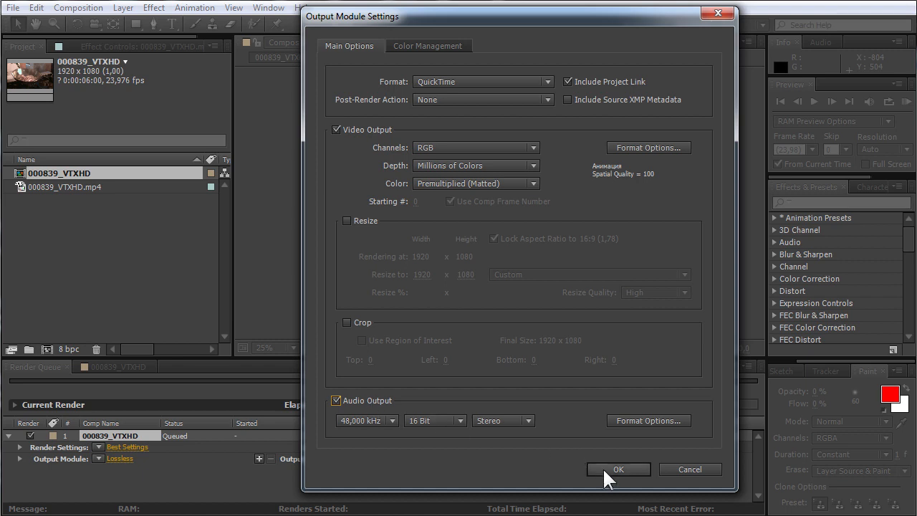
left_click(620, 469)
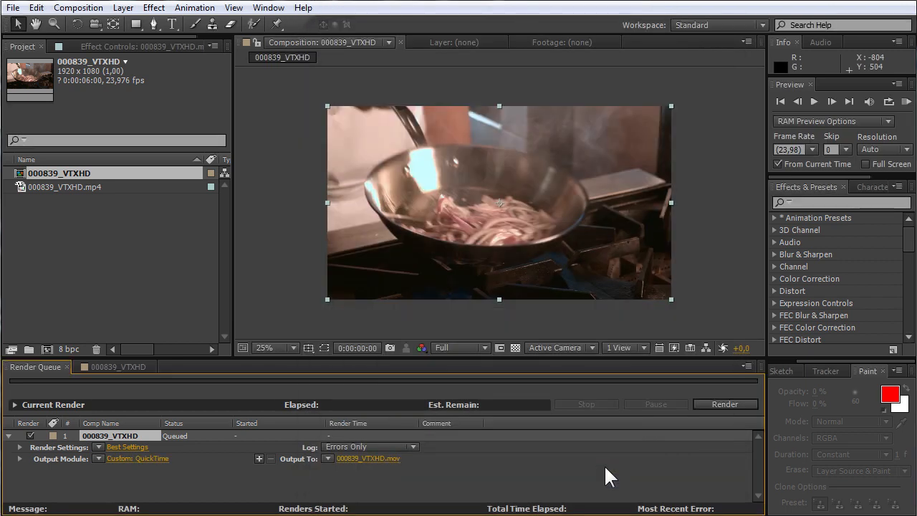
mouse_move(396, 476)
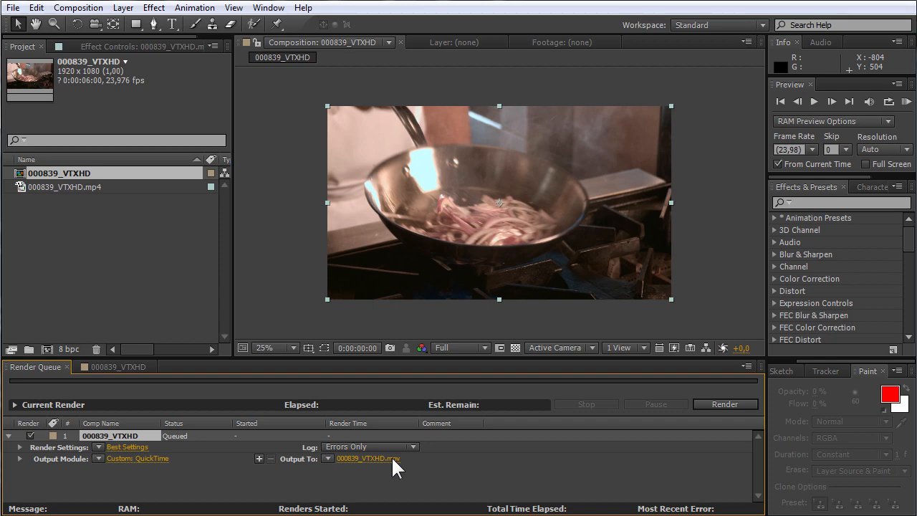
mouse_move(558, 457)
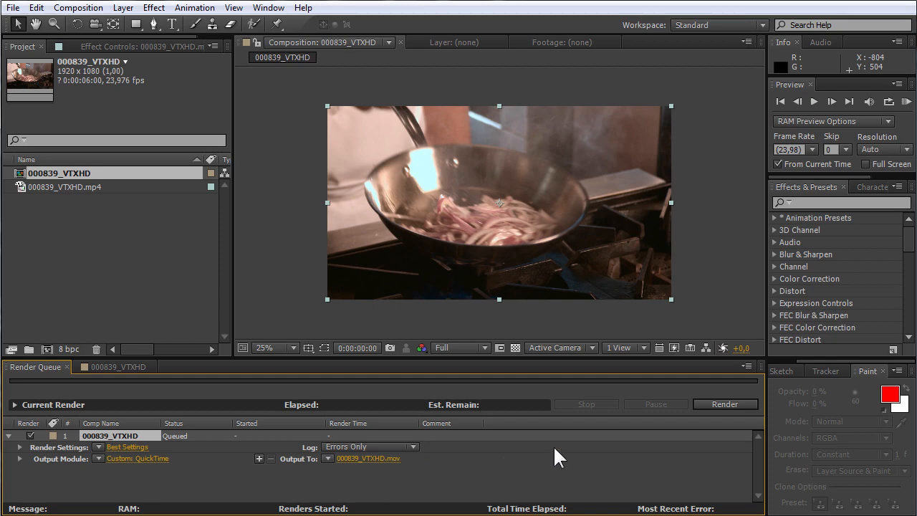
Step: Start rendering the queued composition to 000839_VTXHD.mov
left_click(725, 404)
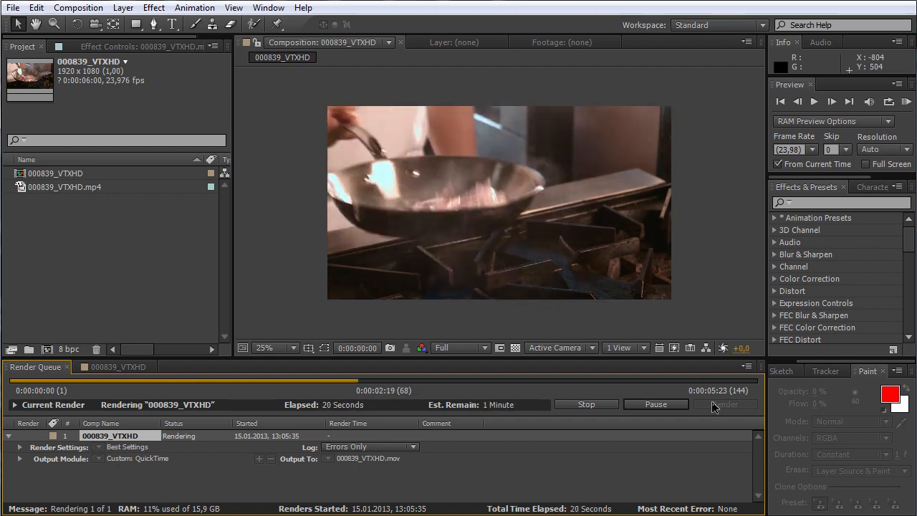